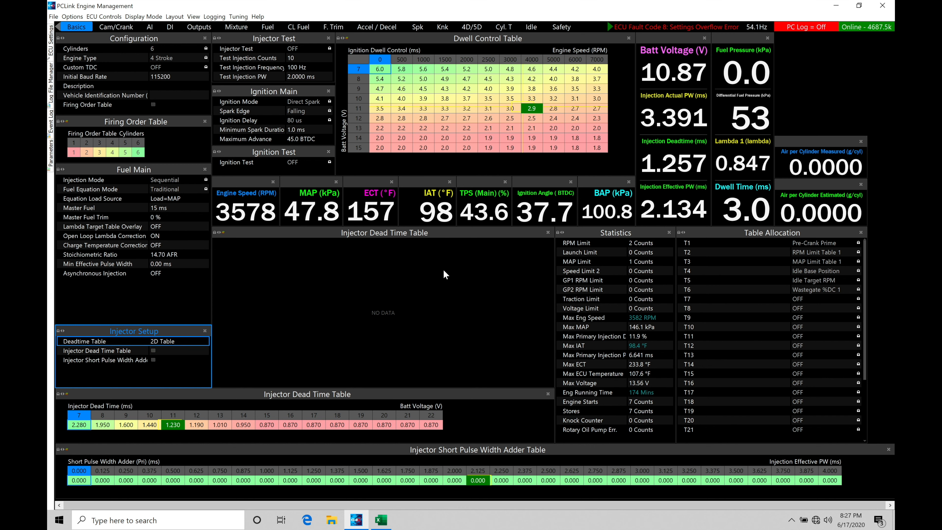
mouse_move(412, 38)
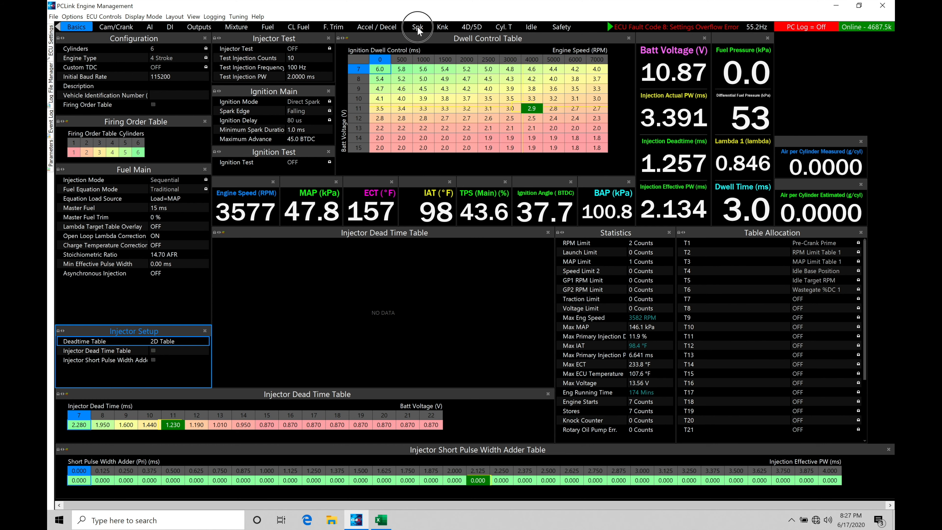
Step: Show the Spk page with Ignition Table 1 and the IAT ignition trim table
left_click(418, 27)
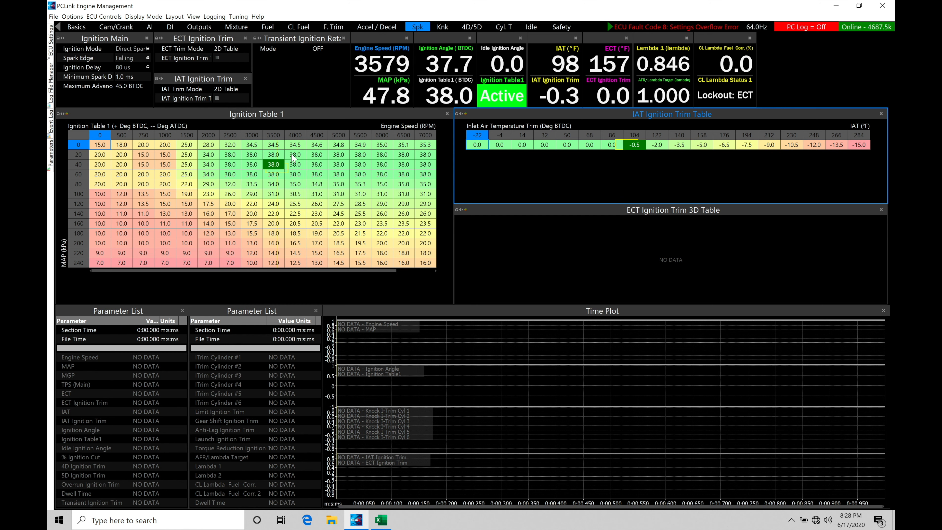
mouse_move(224, 220)
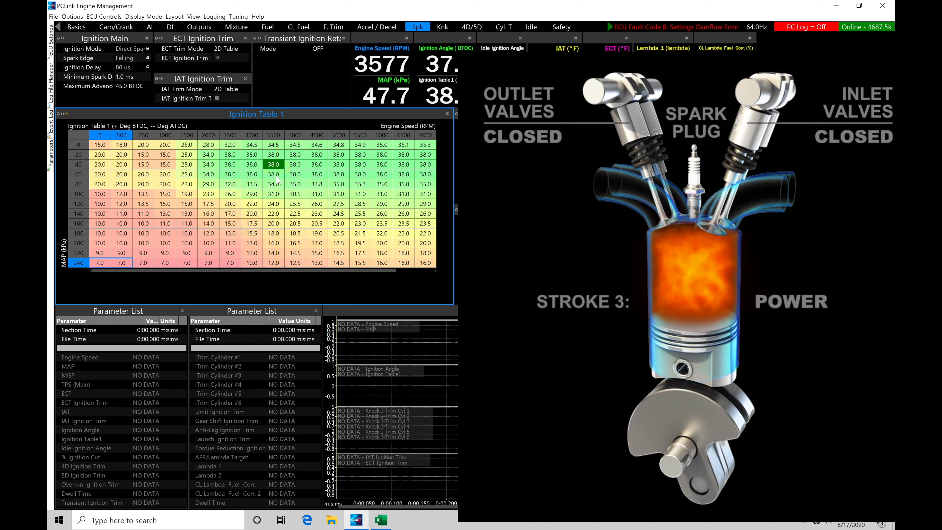
mouse_move(276, 185)
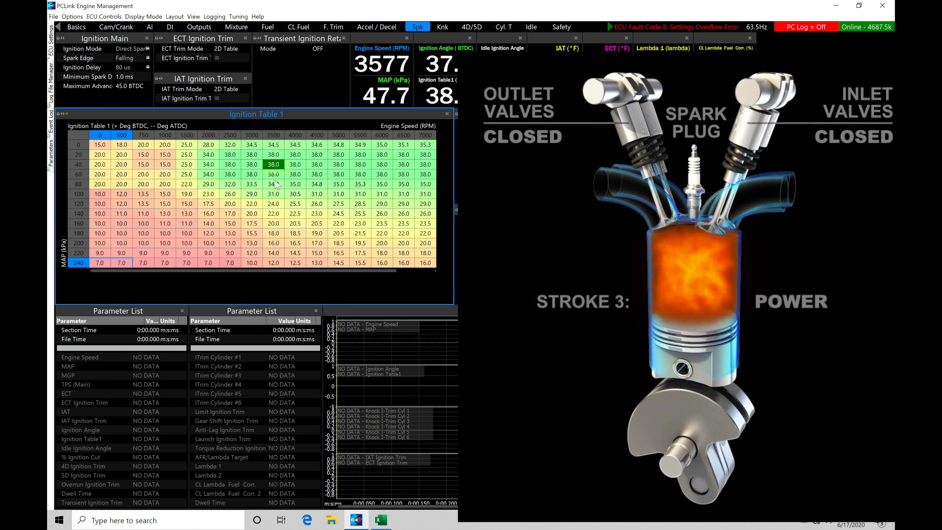